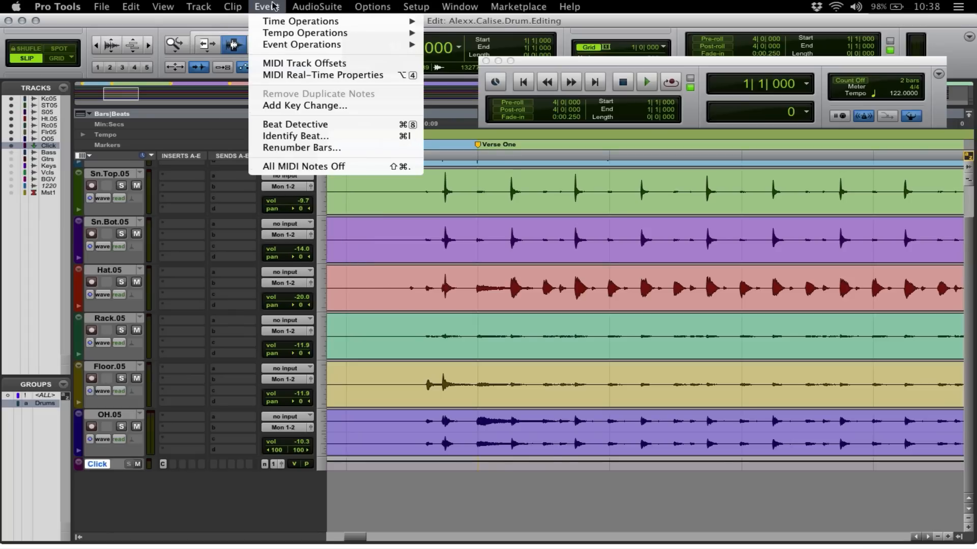
Open Beat Detective from the Event menu over the drum tracks.
{"action": "left_click", "coordinate": [295, 124]}
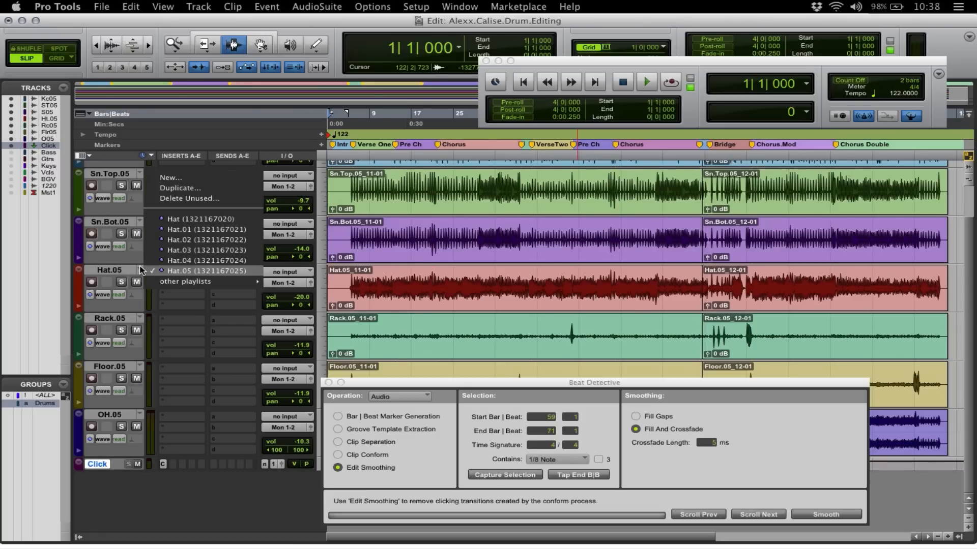
{"action": "mouse_move", "coordinate": [181, 187]}
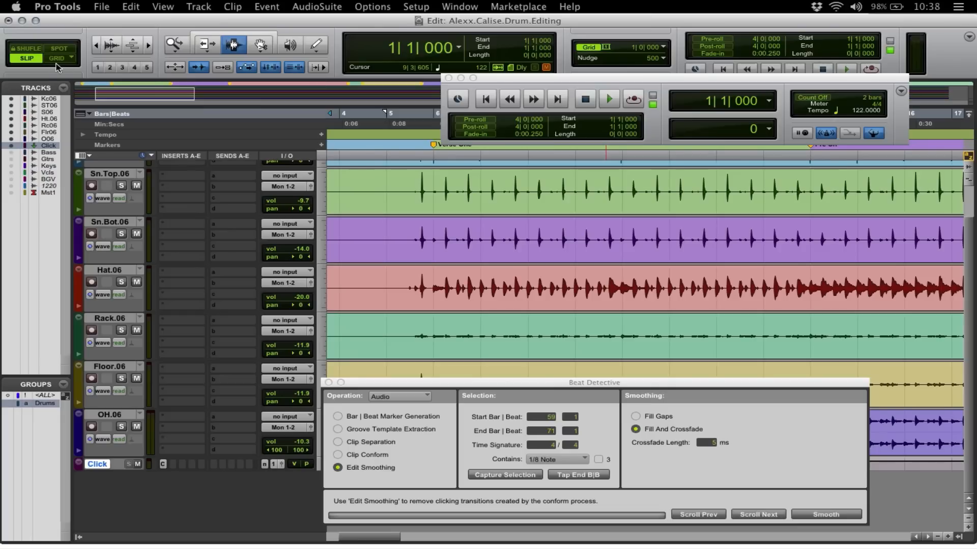
Switch to Grid edit mode with the grid value set to 1/8 note.
{"action": "left_click", "coordinate": [57, 58]}
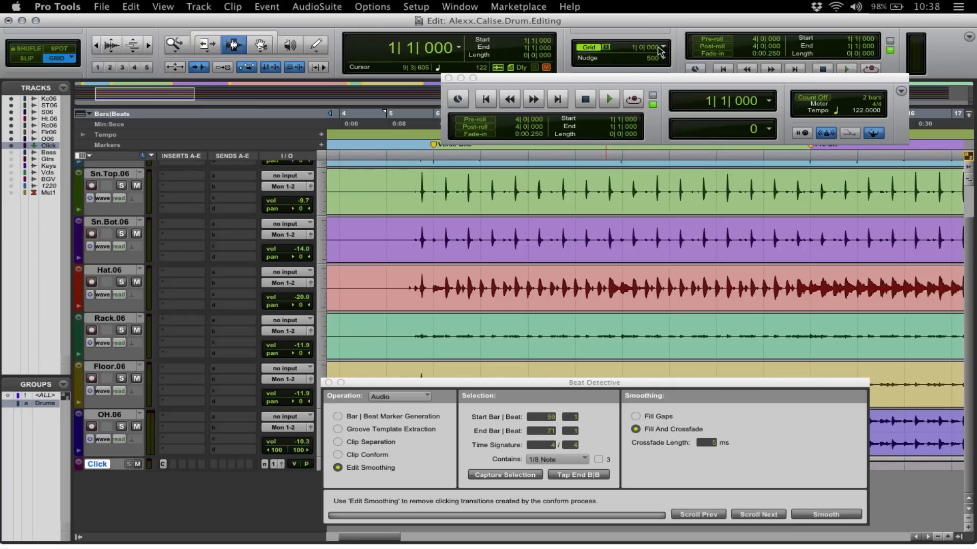
{"action": "left_click", "coordinate": [662, 48]}
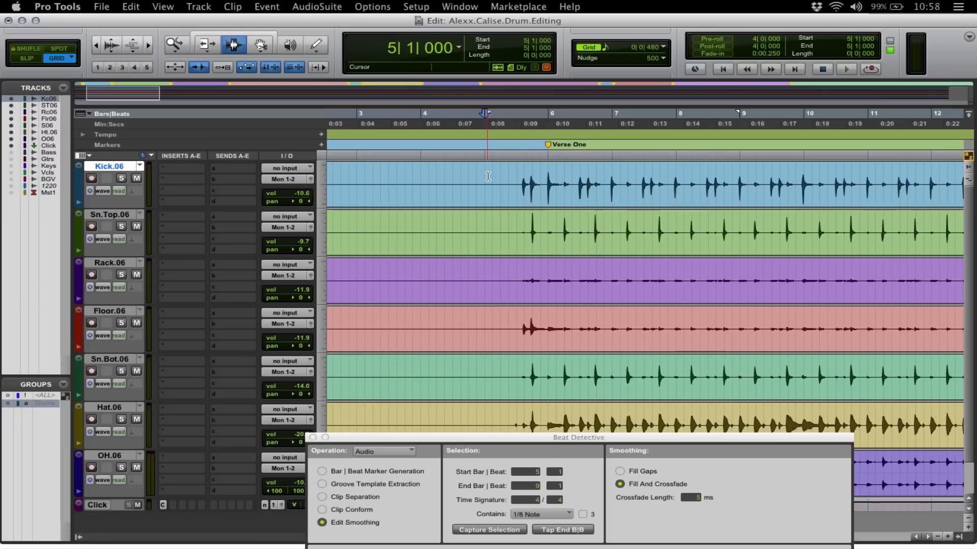
Place Floor.06 below Sn.Top.06 and select Kick.06, Sn.Top.06 and Floor.06 together.
{"action": "left_click", "coordinate": [555, 326]}
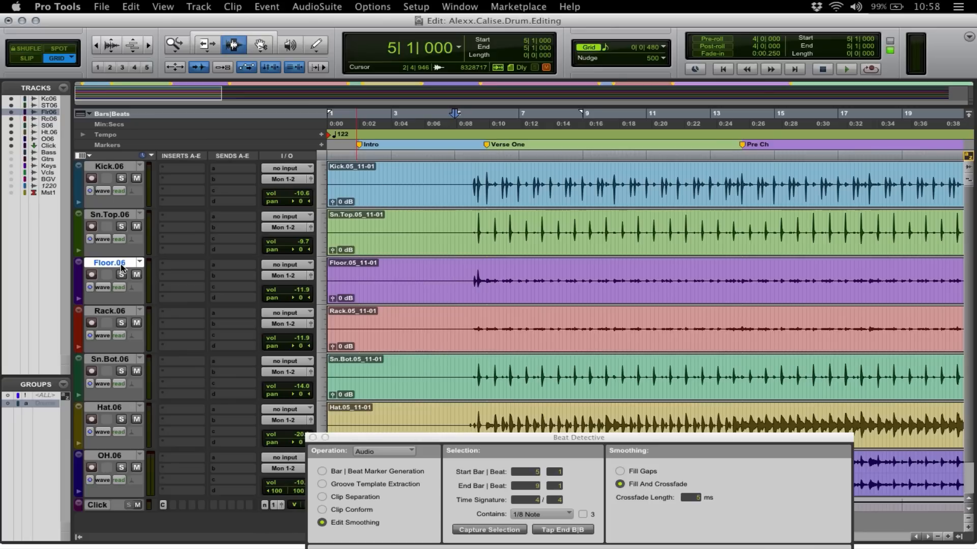
{"action": "left_click", "coordinate": [455, 173]}
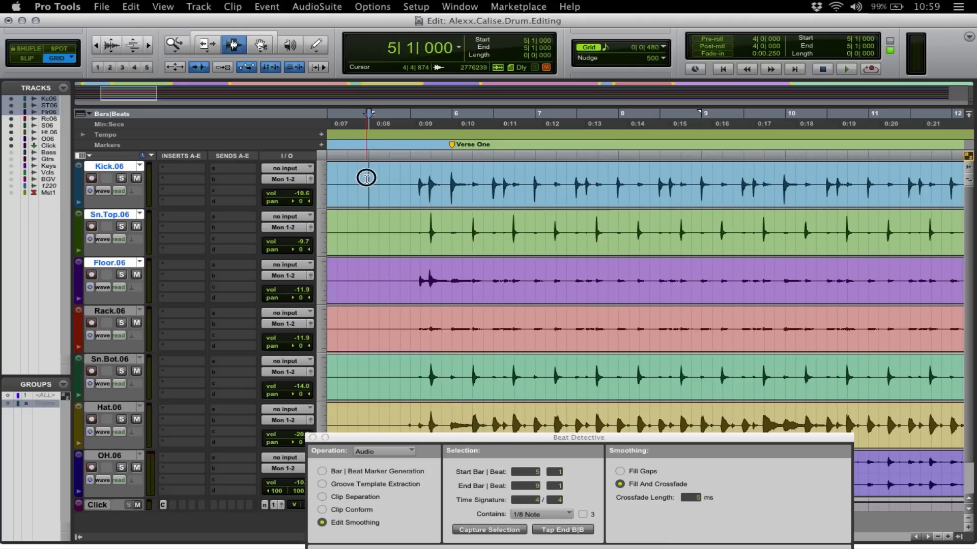
Select bars 5–11 across kick, snare top and floor and capture them as Beat Detective's range.
{"action": "left_click_drag", "start_coordinate": [367, 184], "coordinate": [868, 184]}
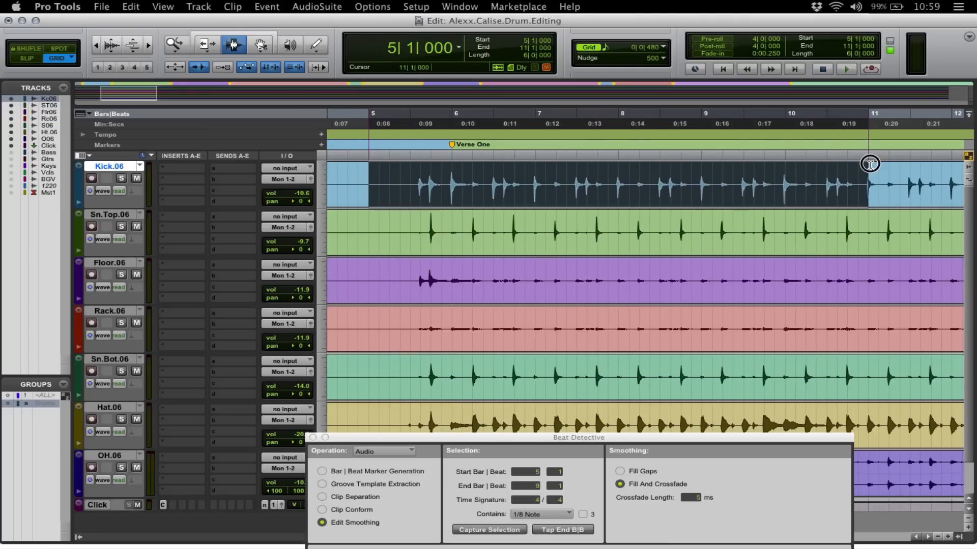
{"action": "left_click", "coordinate": [870, 164]}
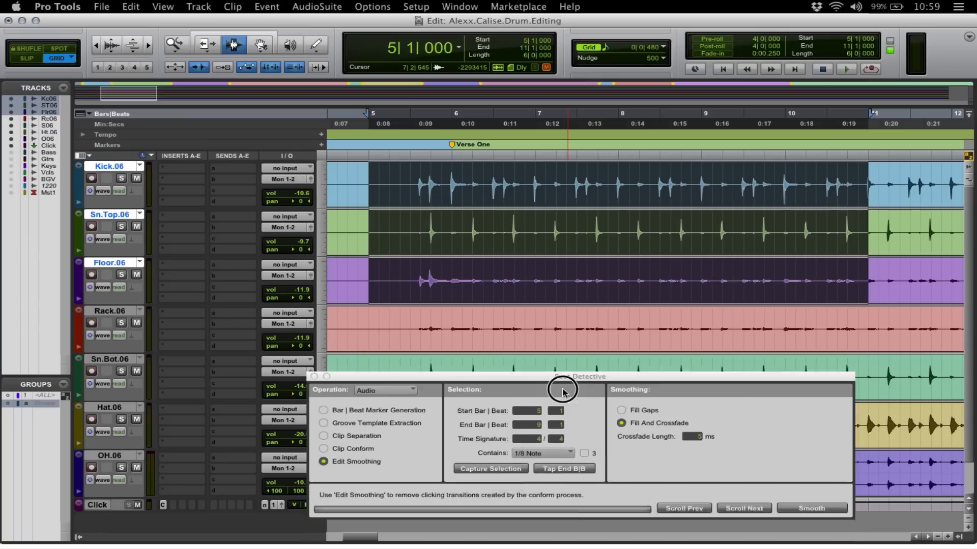
{"action": "left_click_drag", "start_coordinate": [564, 388], "coordinate": [560, 345]}
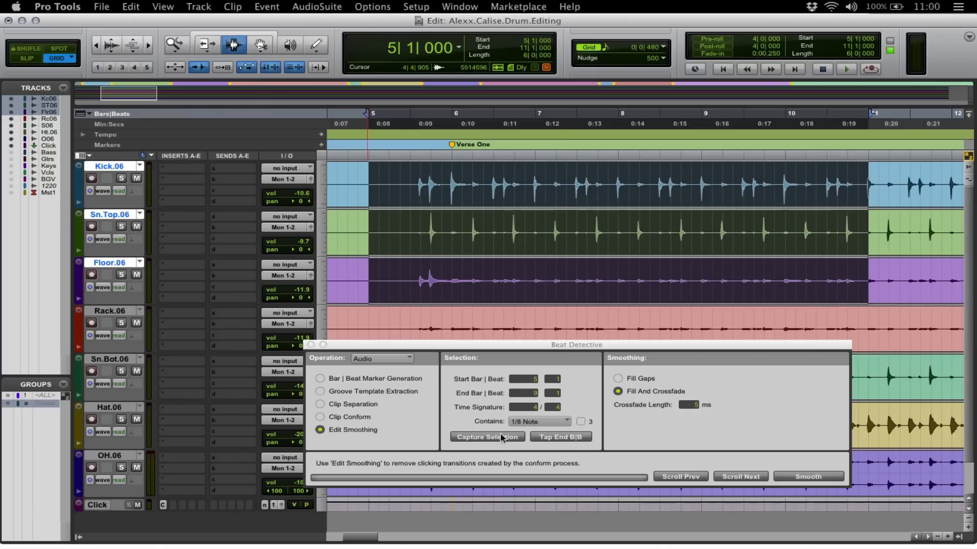
{"action": "left_click", "coordinate": [486, 437]}
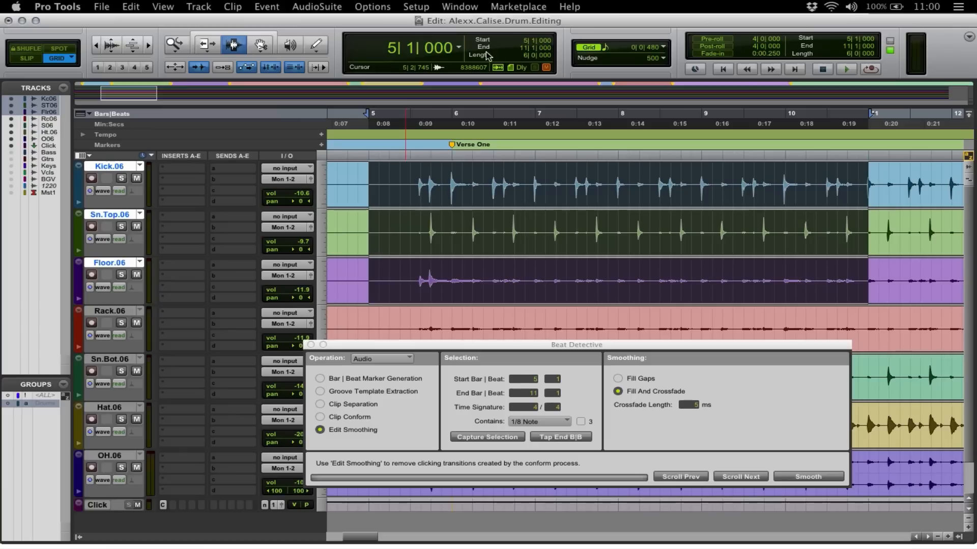
{"action": "mouse_move", "coordinate": [486, 53]}
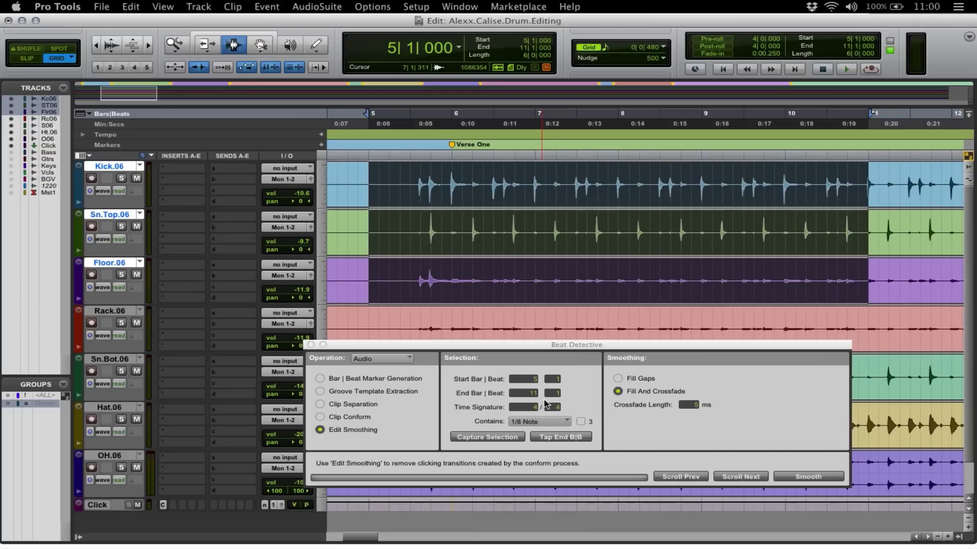
{"action": "left_click", "coordinate": [320, 417]}
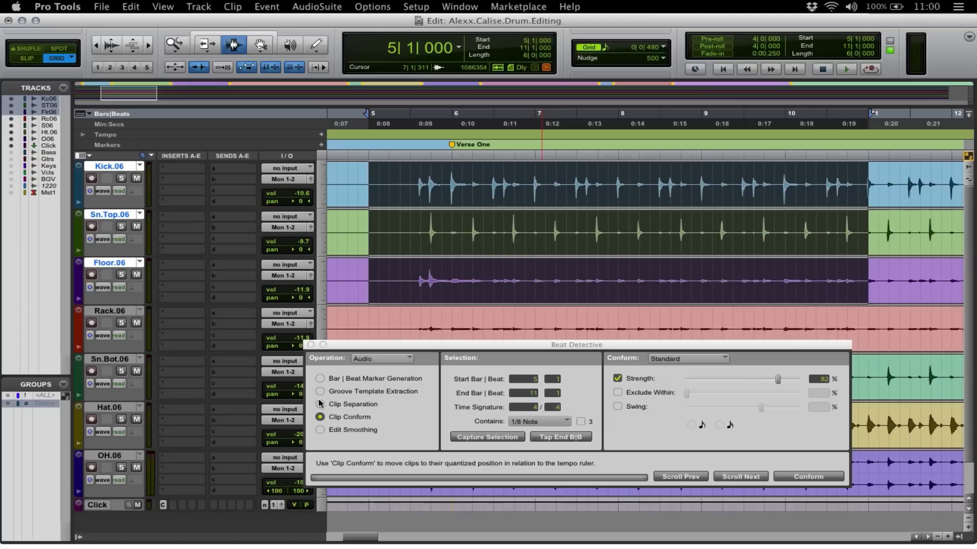
Set Beat Detective to Clip Separation at sub-beat resolution.
{"action": "left_click", "coordinate": [320, 404]}
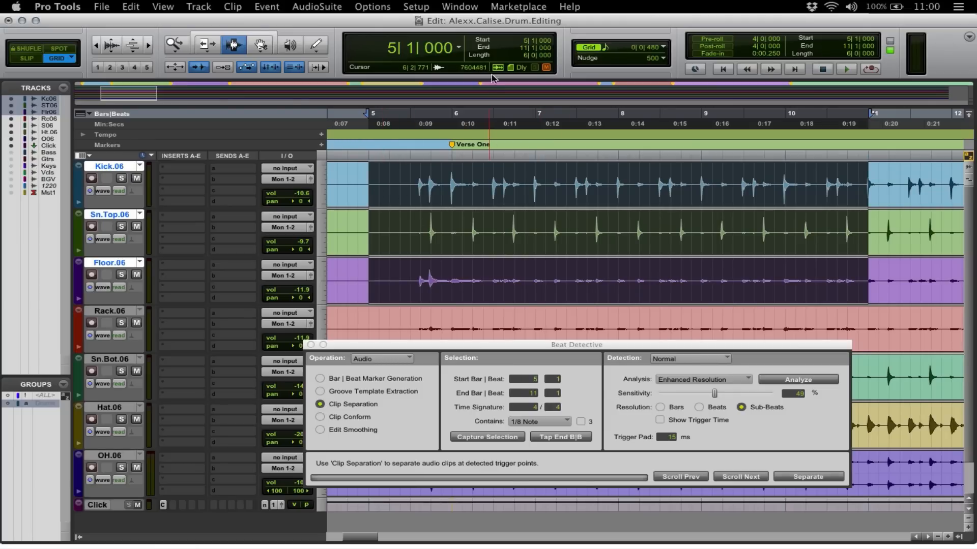
{"action": "left_click", "coordinate": [538, 421]}
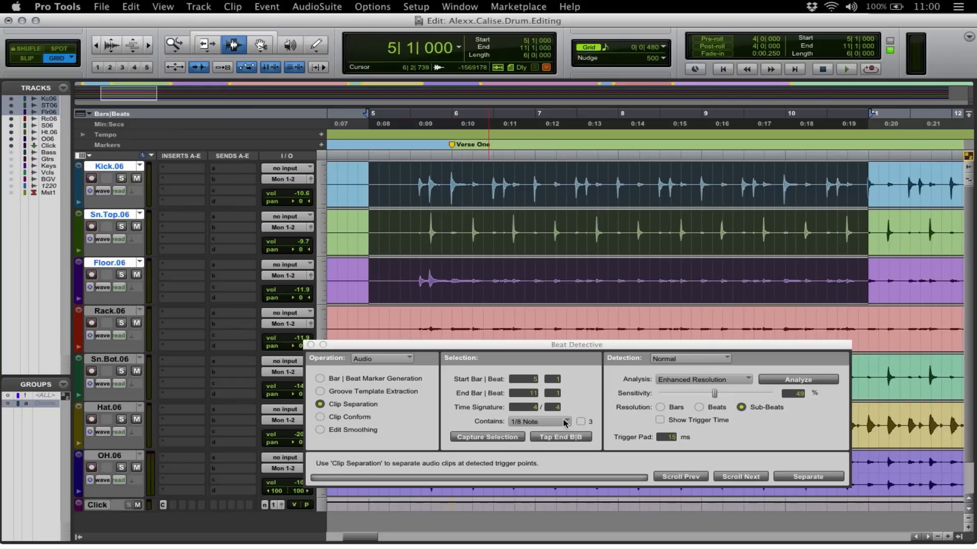
{"action": "mouse_move", "coordinate": [568, 423]}
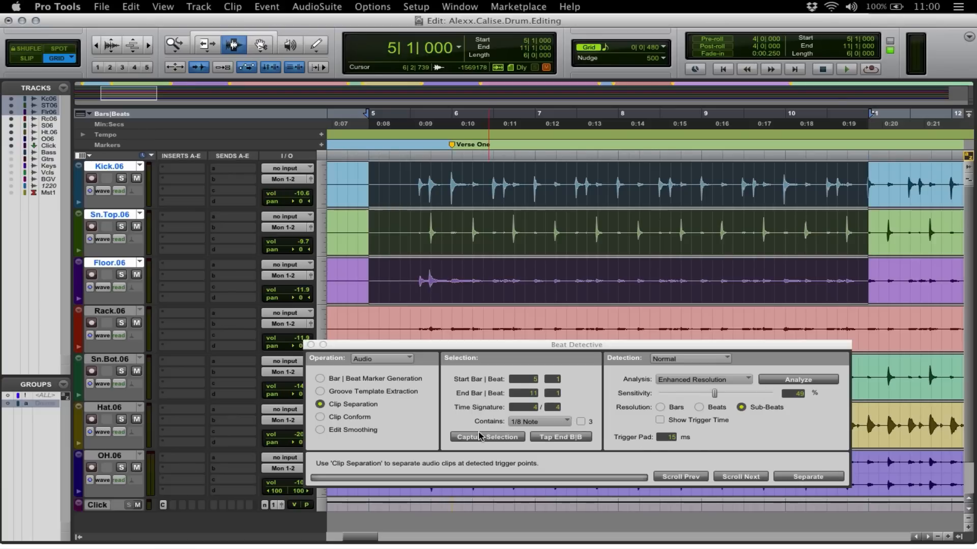
Capture bars 5–11, analyze for drum hits and lower the detection sensitivity slightly.
{"action": "left_click", "coordinate": [487, 436]}
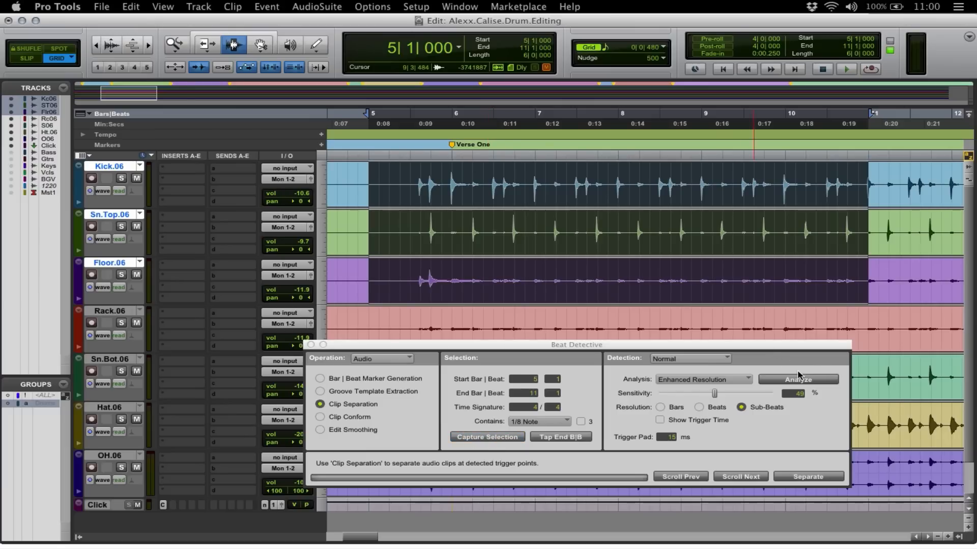
{"action": "left_click", "coordinate": [797, 380]}
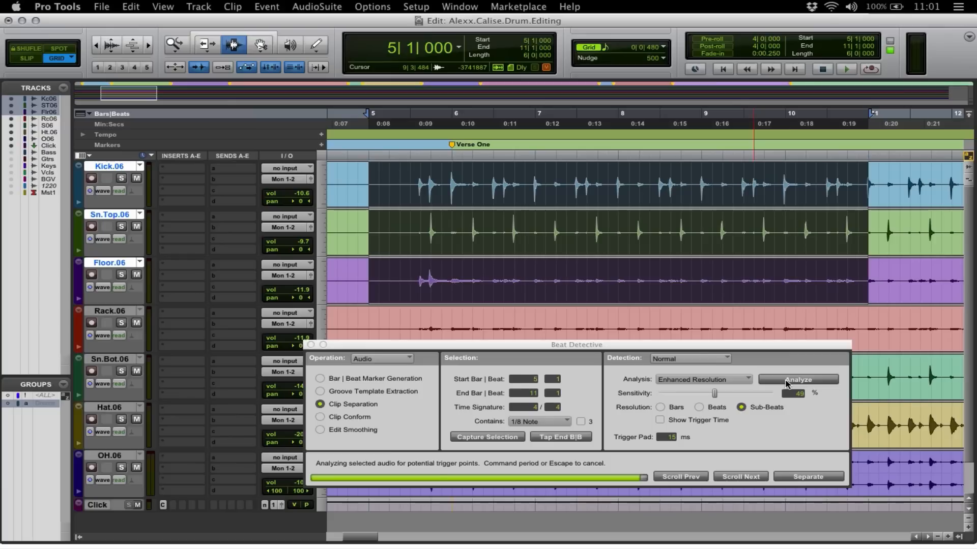
{"action": "left_click", "coordinate": [798, 380]}
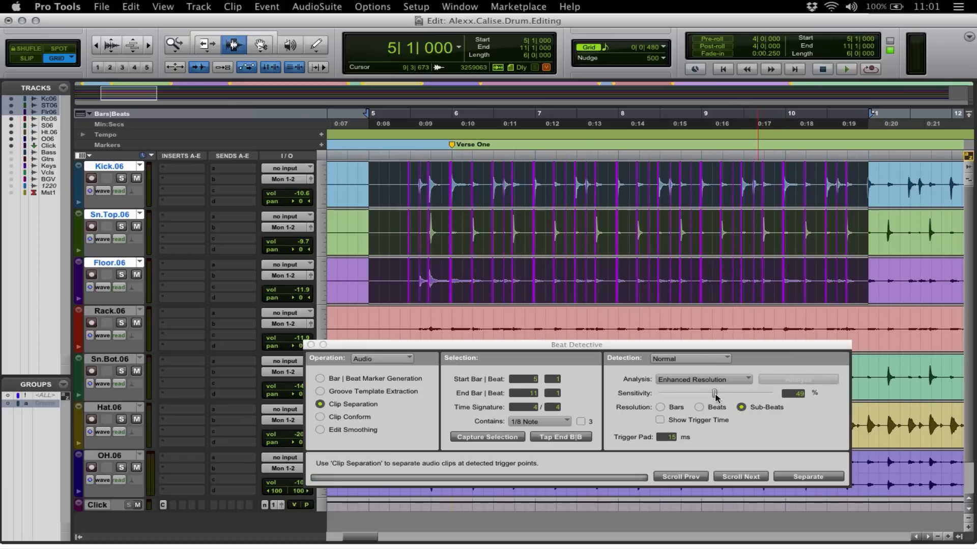
{"action": "left_click_drag", "start_coordinate": [716, 393], "coordinate": [712, 394]}
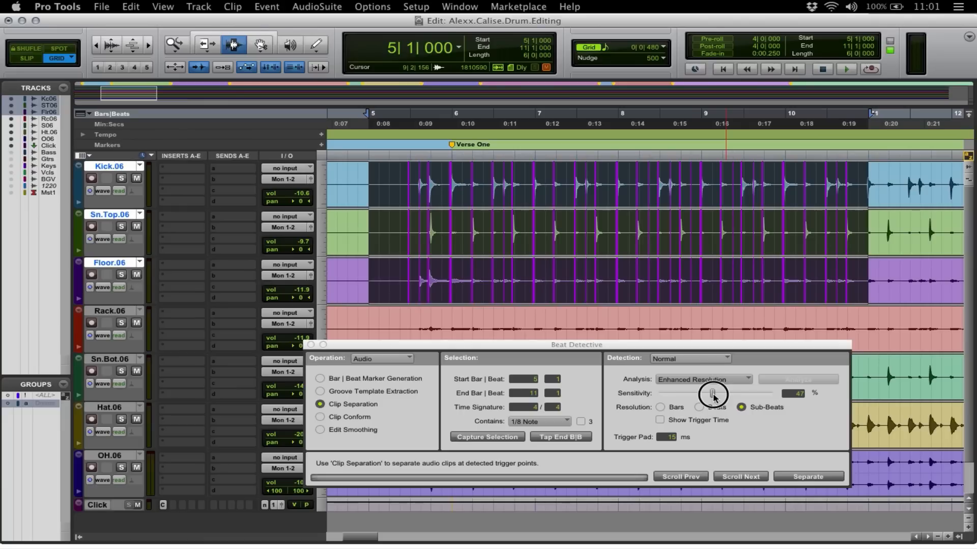
{"action": "left_click_drag", "start_coordinate": [713, 394], "coordinate": [710, 393]}
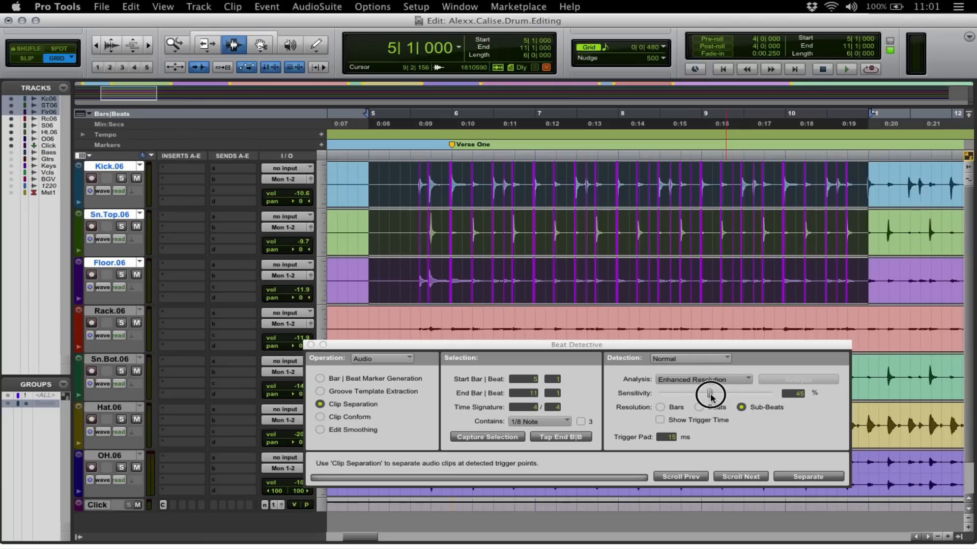
{"action": "left_click_drag", "start_coordinate": [713, 393], "coordinate": [707, 394]}
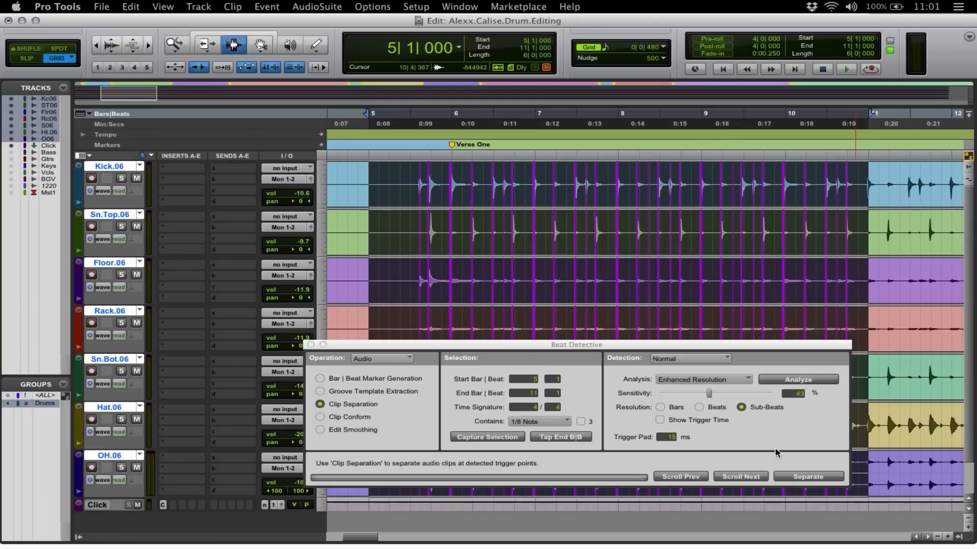
Separate the drum clips in bars 5–11 at every detected trigger point.
{"action": "left_click", "coordinate": [808, 478]}
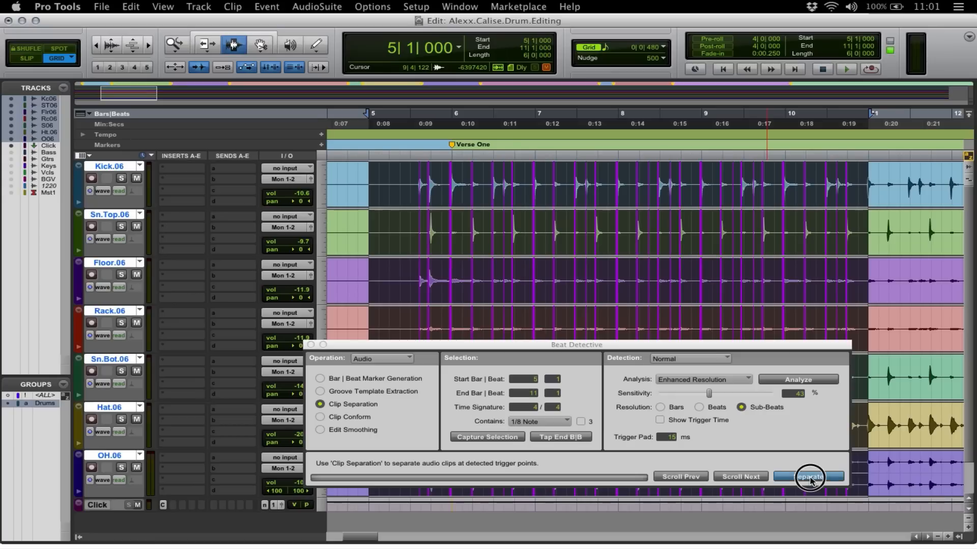
{"action": "left_click", "coordinate": [809, 476]}
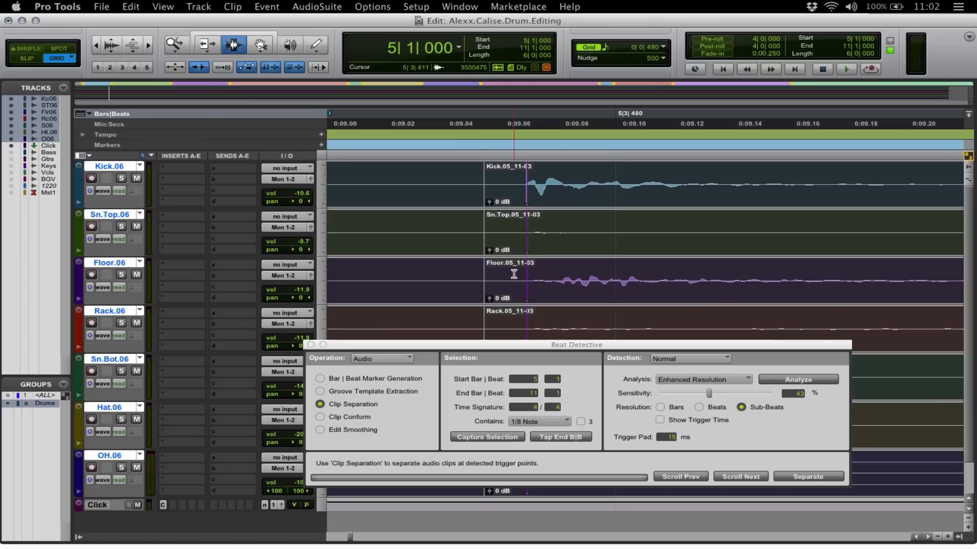
{"action": "left_click", "coordinate": [554, 243]}
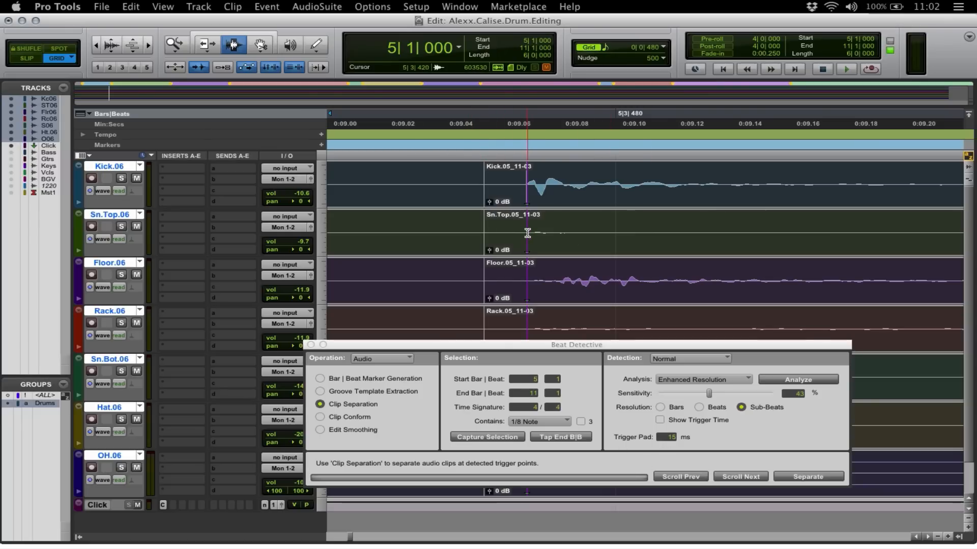
{"action": "mouse_move", "coordinate": [522, 272]}
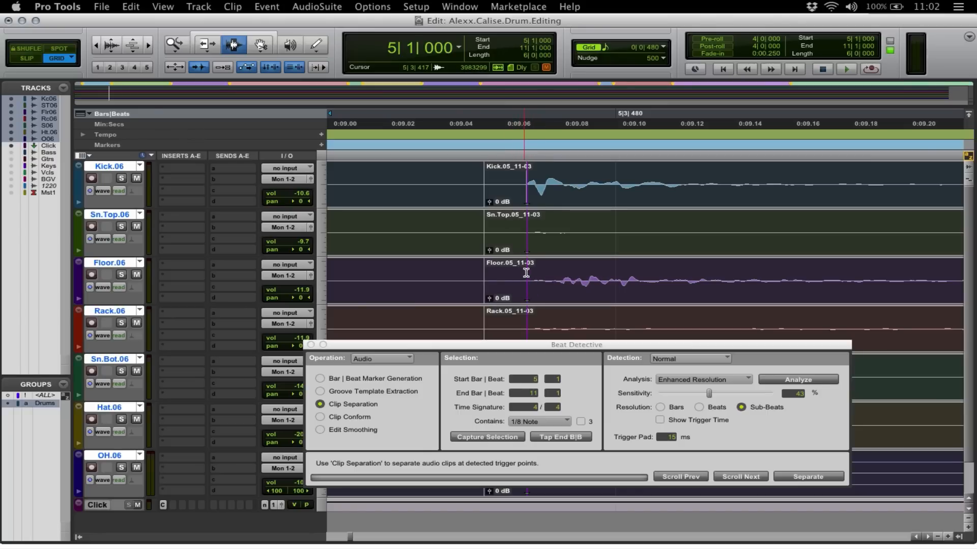
{"action": "mouse_move", "coordinate": [518, 283]}
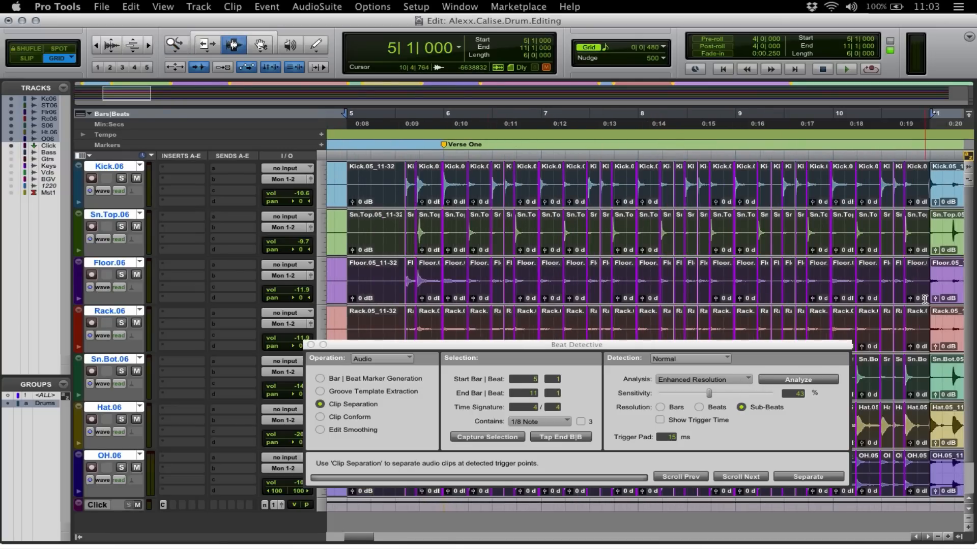
Conform the separated drum clips to the grid with Clip Conform at 100% strength.
{"action": "left_click", "coordinate": [320, 417]}
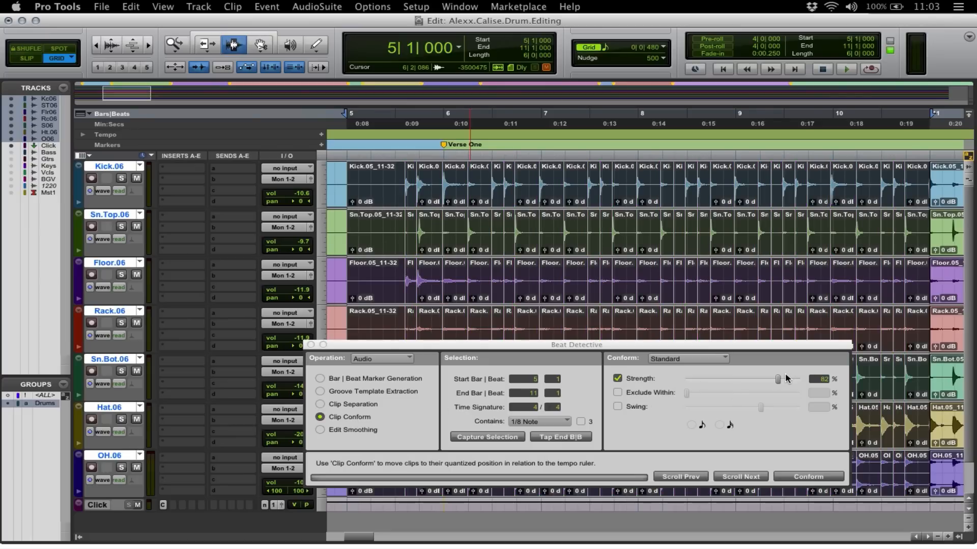
{"action": "left_click_drag", "start_coordinate": [778, 378], "coordinate": [822, 379]}
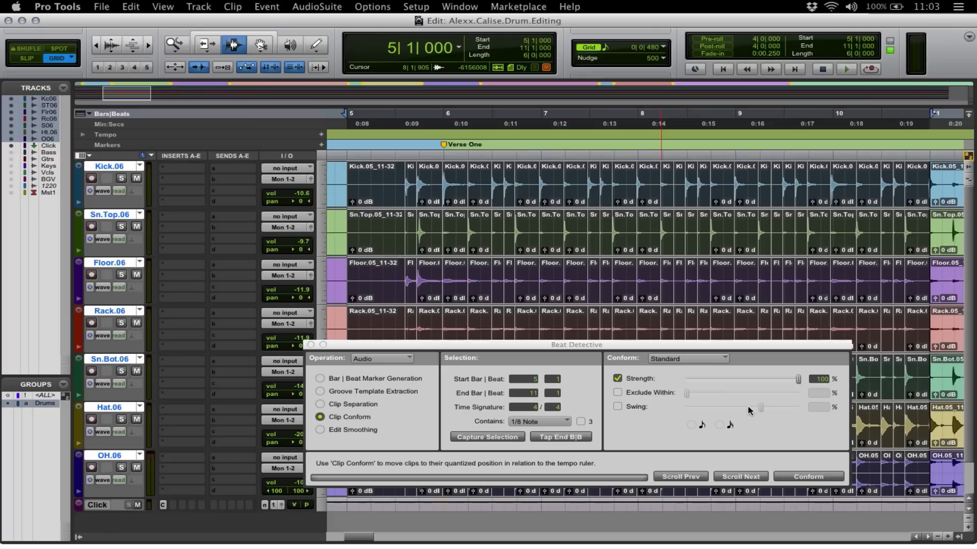
{"action": "mouse_move", "coordinate": [802, 390]}
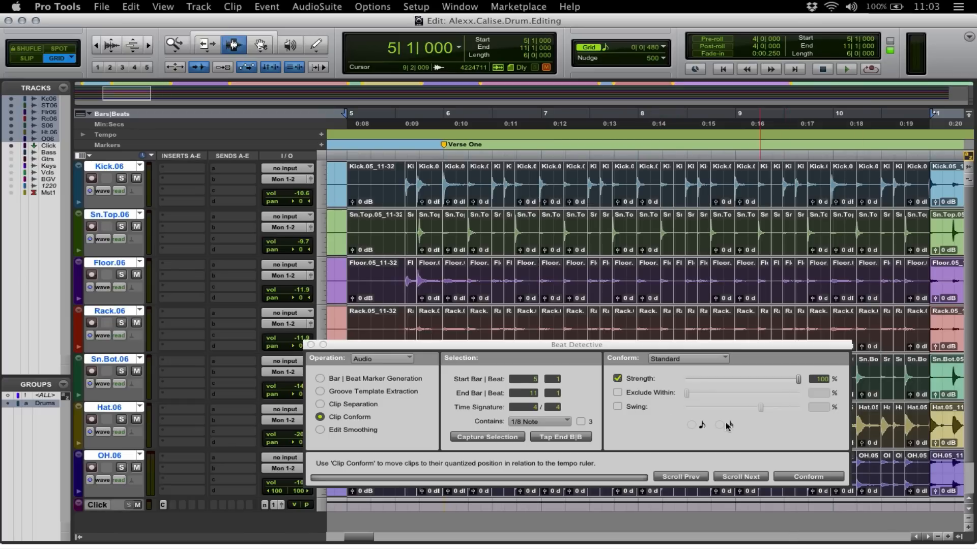
{"action": "left_click", "coordinate": [806, 476]}
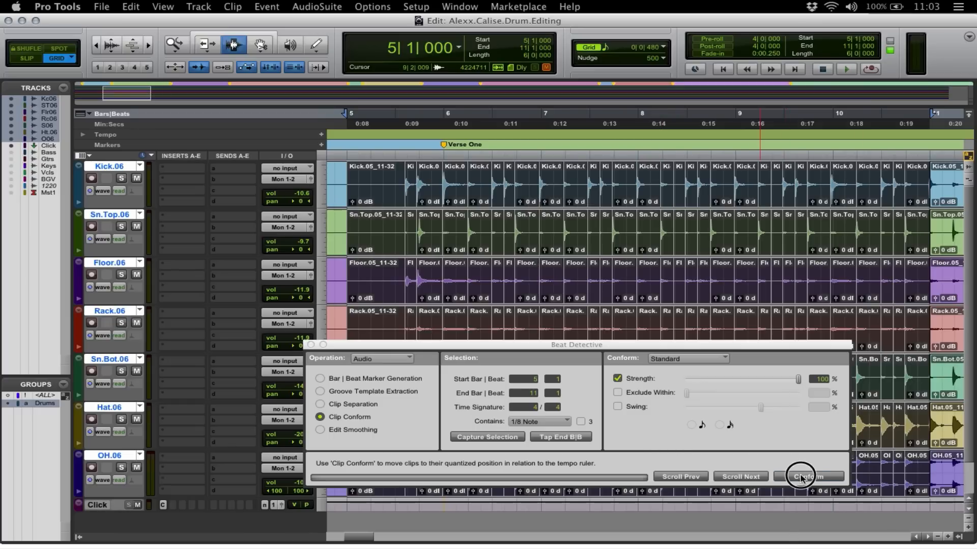
{"action": "left_click", "coordinate": [807, 476]}
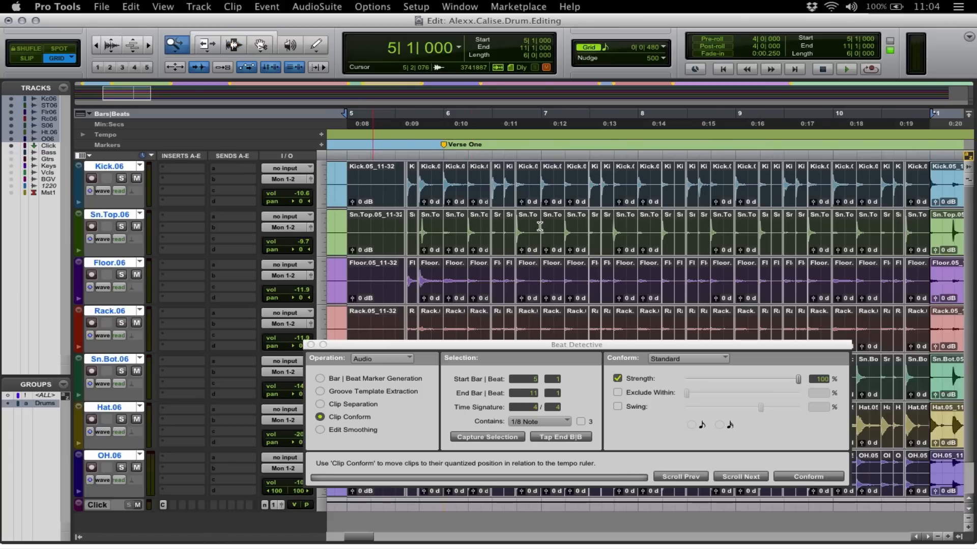
{"action": "left_click", "coordinate": [846, 68]}
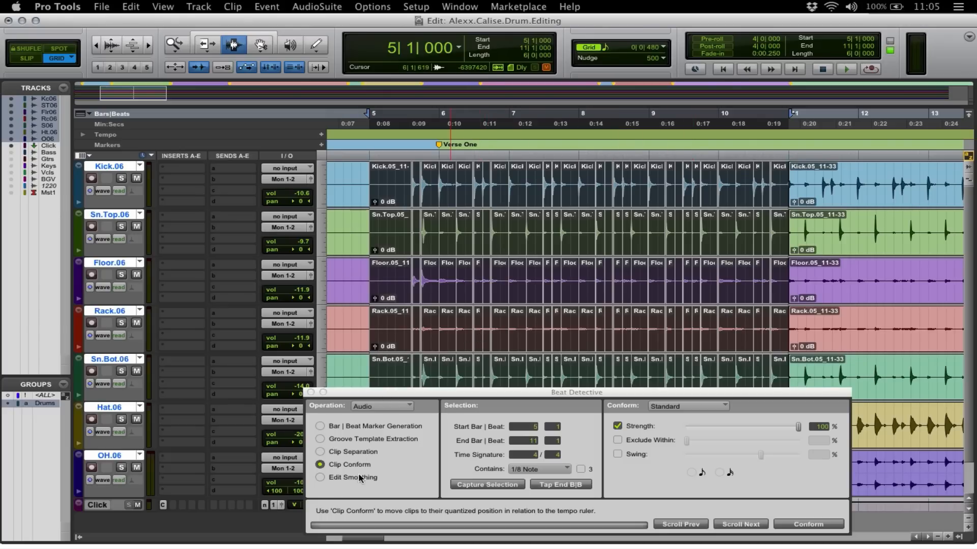
Smooth the conformed clips using Edit Smoothing with Fill Gaps, then set playback inside the section.
{"action": "left_click", "coordinate": [320, 477]}
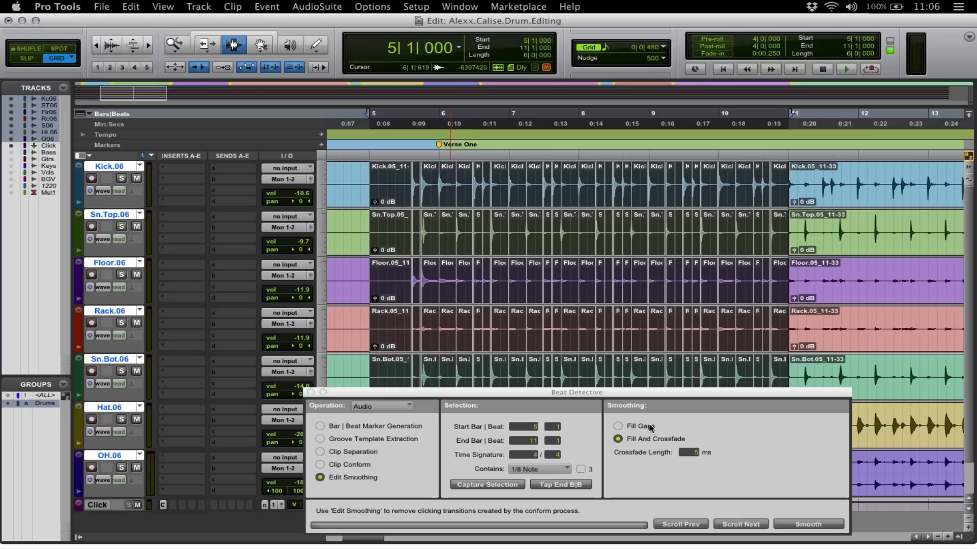
{"action": "left_click", "coordinate": [617, 427]}
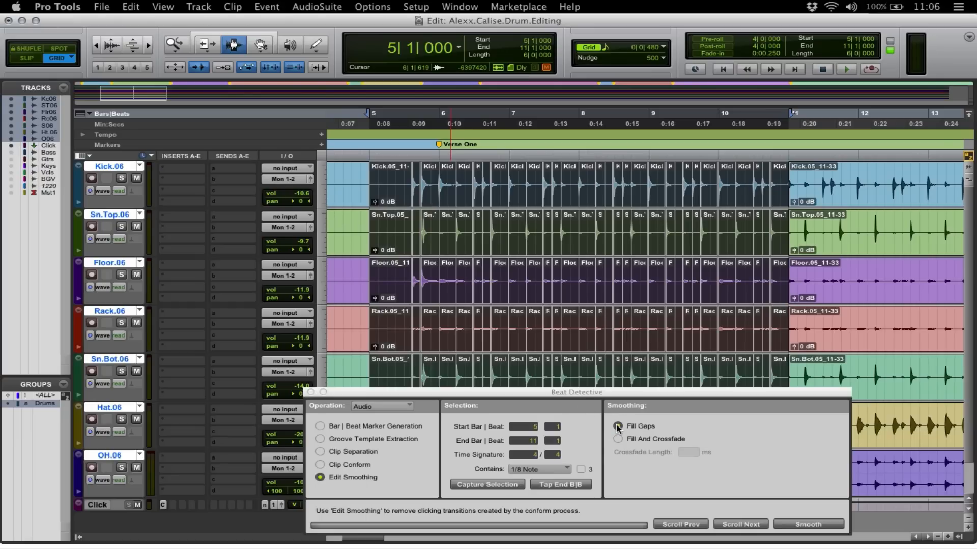
{"action": "left_click", "coordinate": [618, 426]}
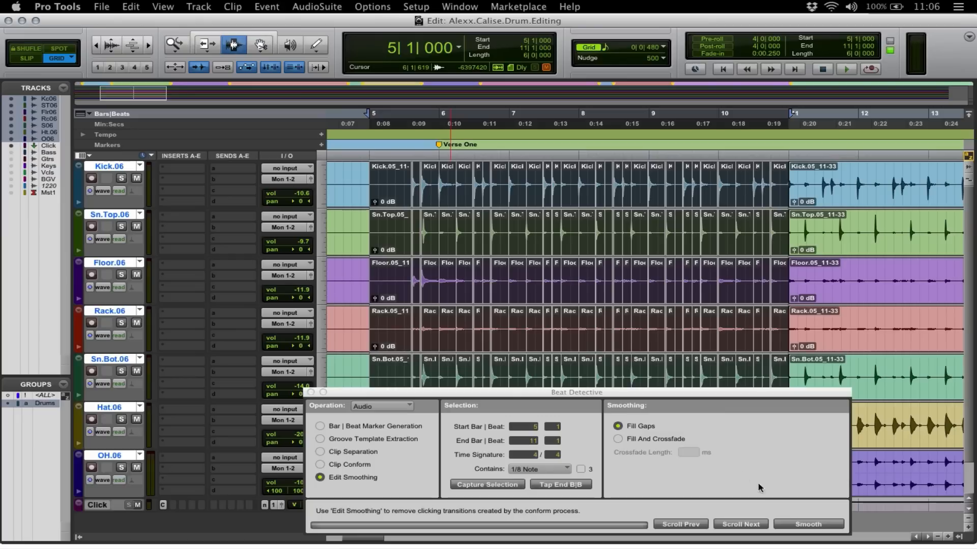
{"action": "left_click", "coordinate": [807, 524]}
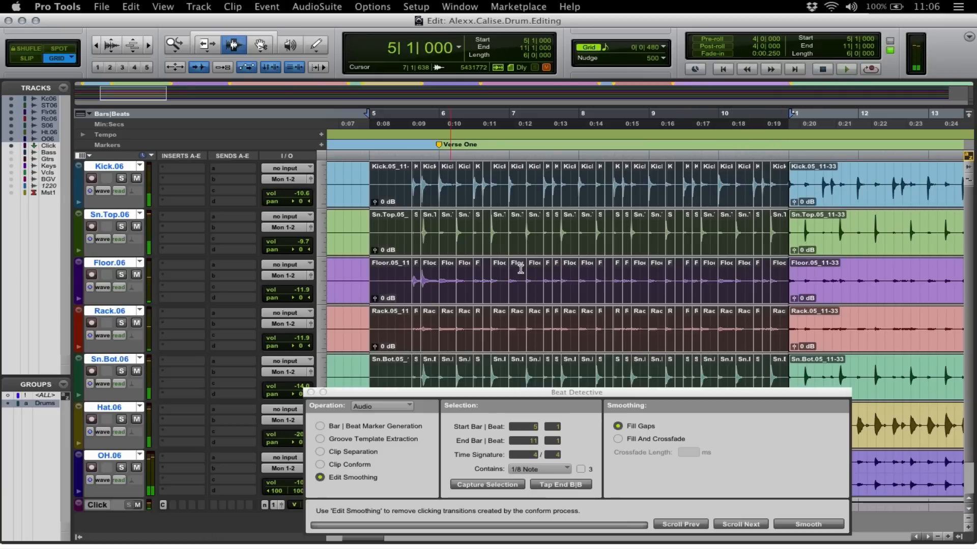
{"action": "left_click", "coordinate": [321, 452]}
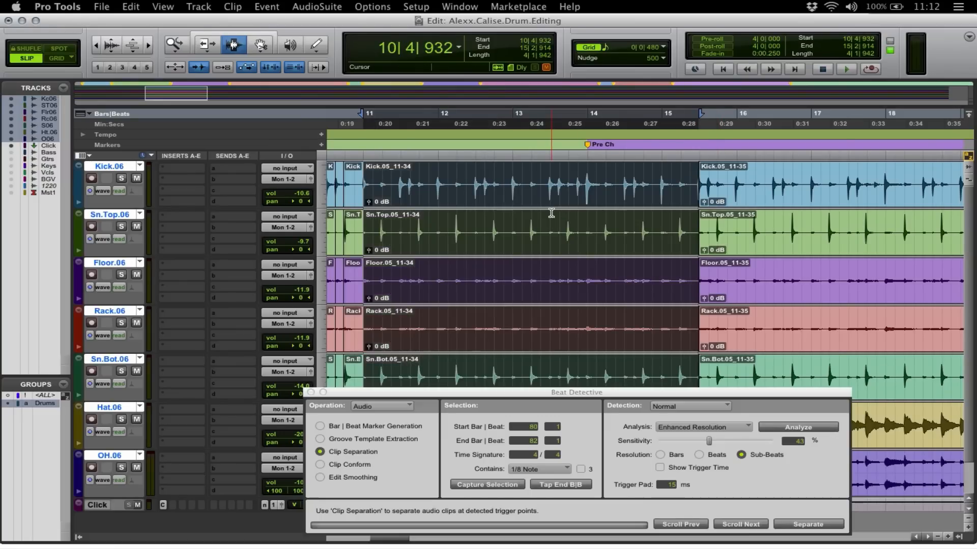
Scroll to bars 11–16 near the Pre Ch marker and return to Grid edit mode.
{"action": "key", "text": "cmd+0"}
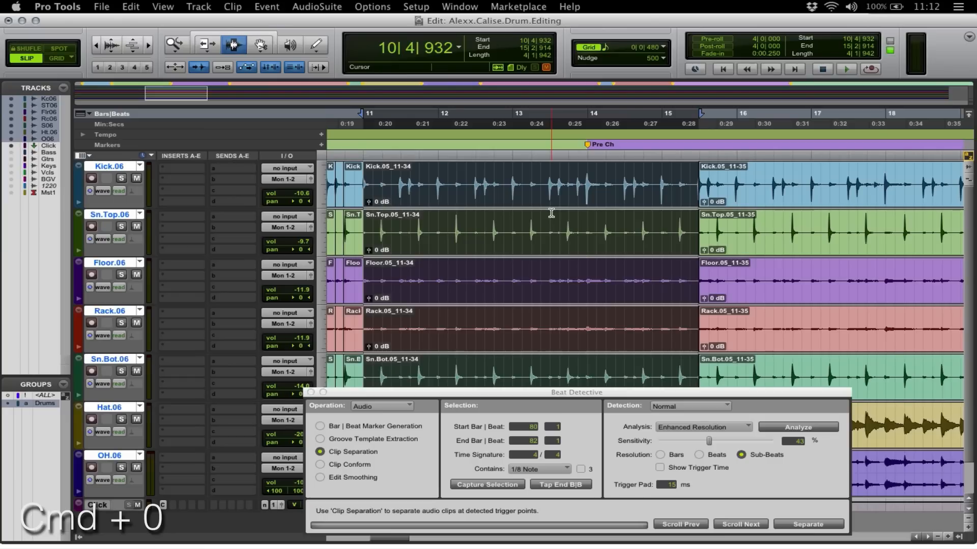
{"action": "key", "text": "cmd+0"}
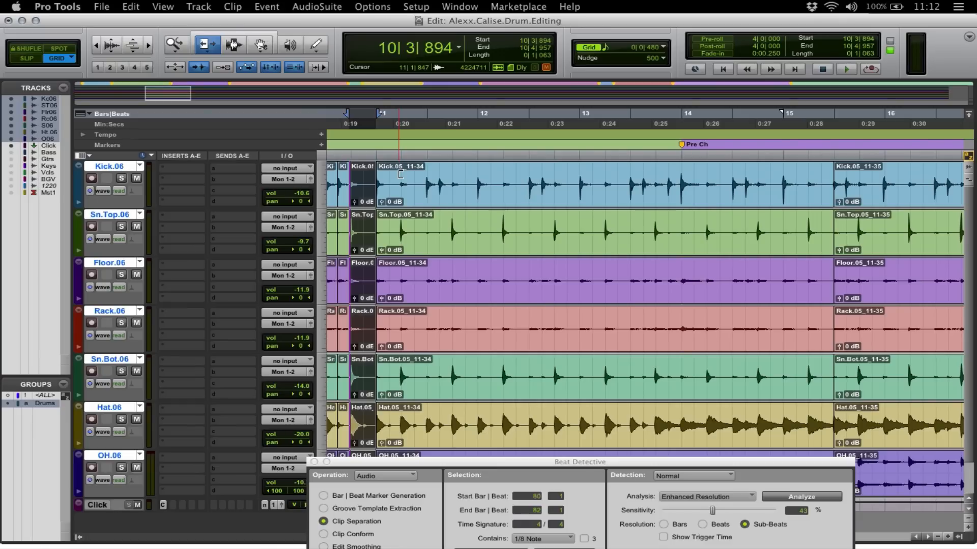
Analyze the bar 11–15 drum selection for trigger points and separate the clips at each hit.
{"action": "key", "text": "shift+cmd+g"}
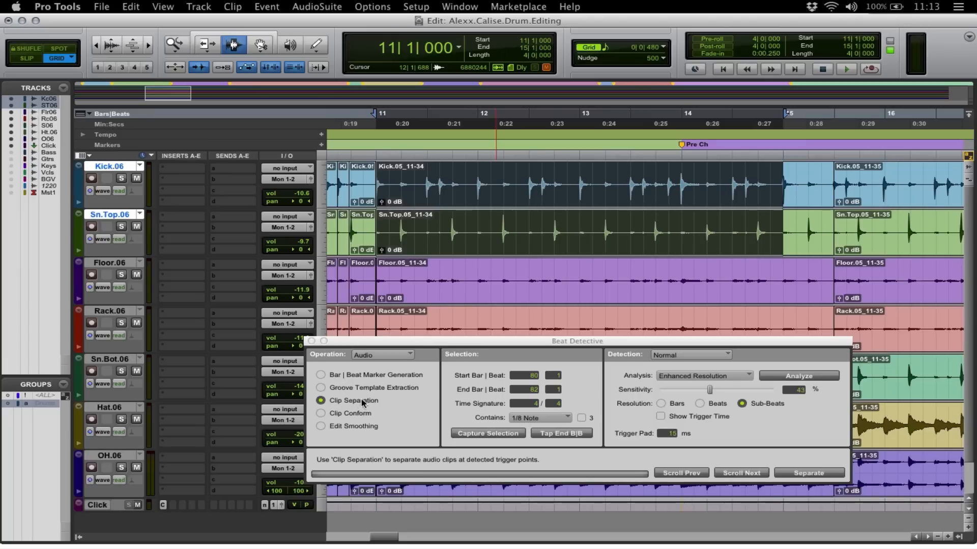
{"action": "mouse_move", "coordinate": [490, 430]}
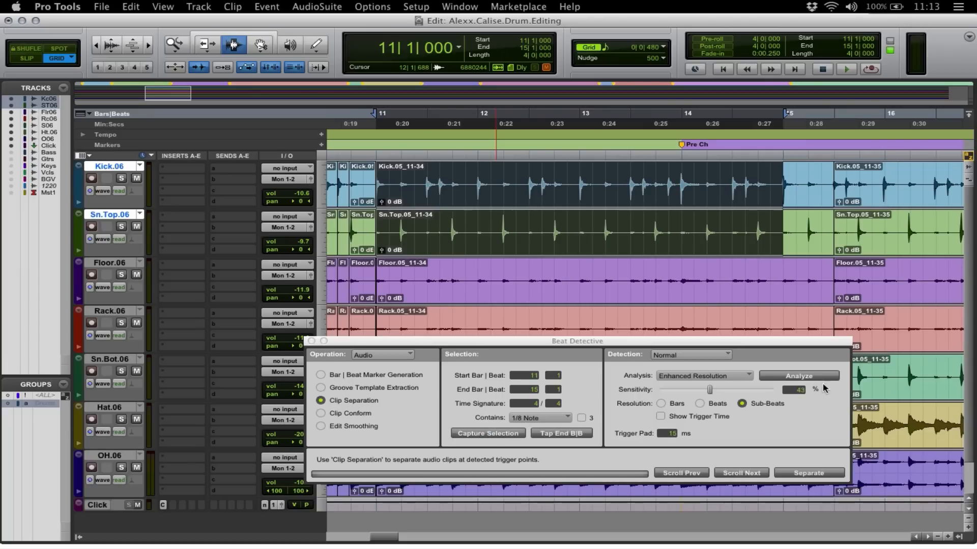
{"action": "left_click", "coordinate": [798, 375]}
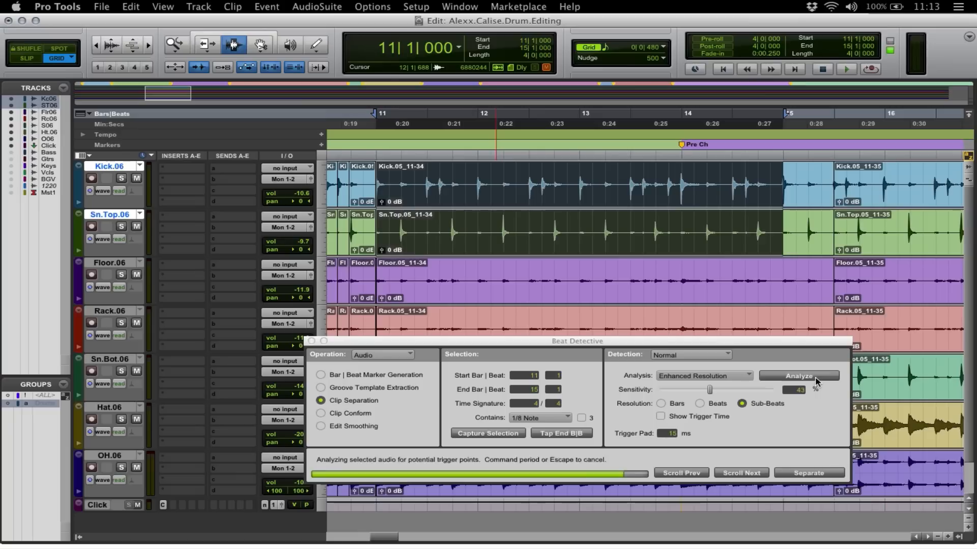
{"action": "left_click", "coordinate": [800, 376]}
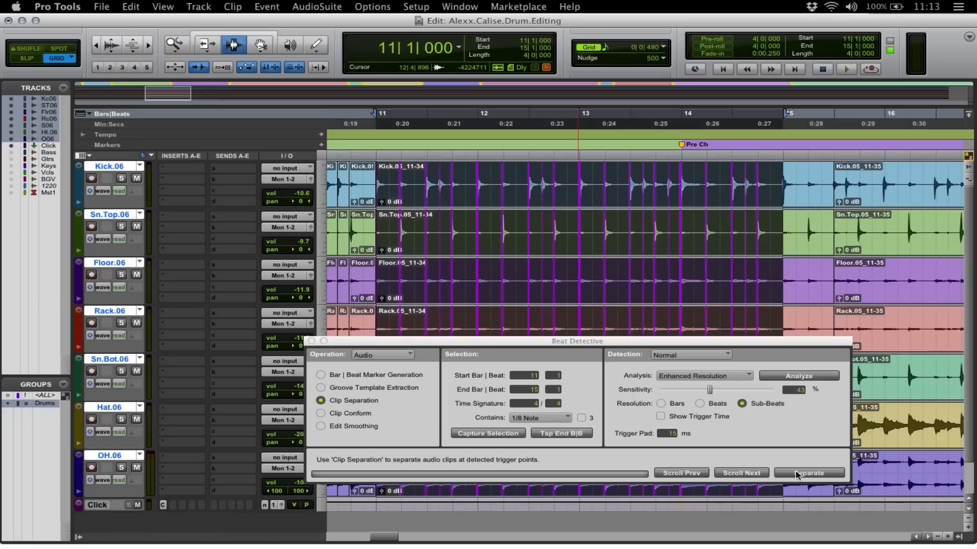
{"action": "left_click", "coordinate": [810, 476]}
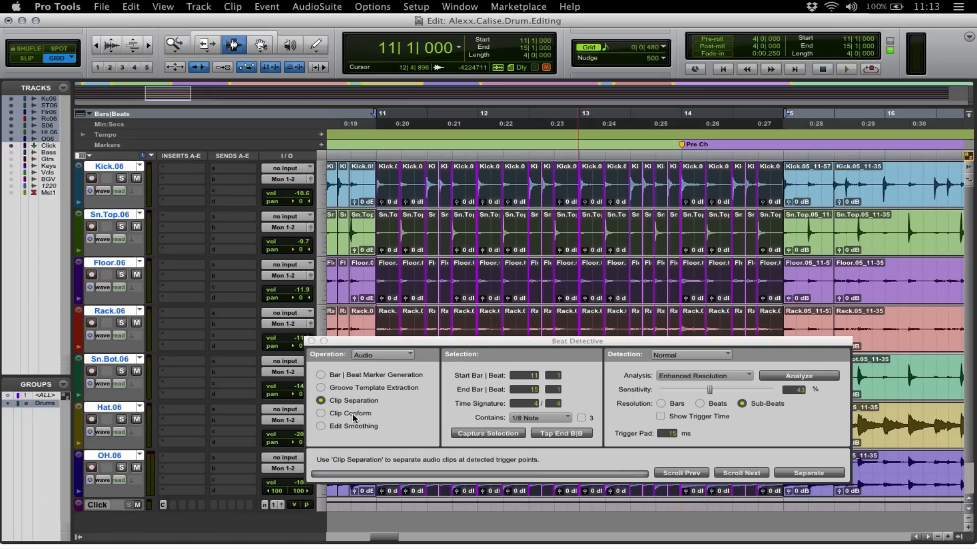
Conform the separated drum clips to the grid, then move Beat Detective to Edit Smoothing for bars 15–22.
{"action": "left_click", "coordinate": [320, 413]}
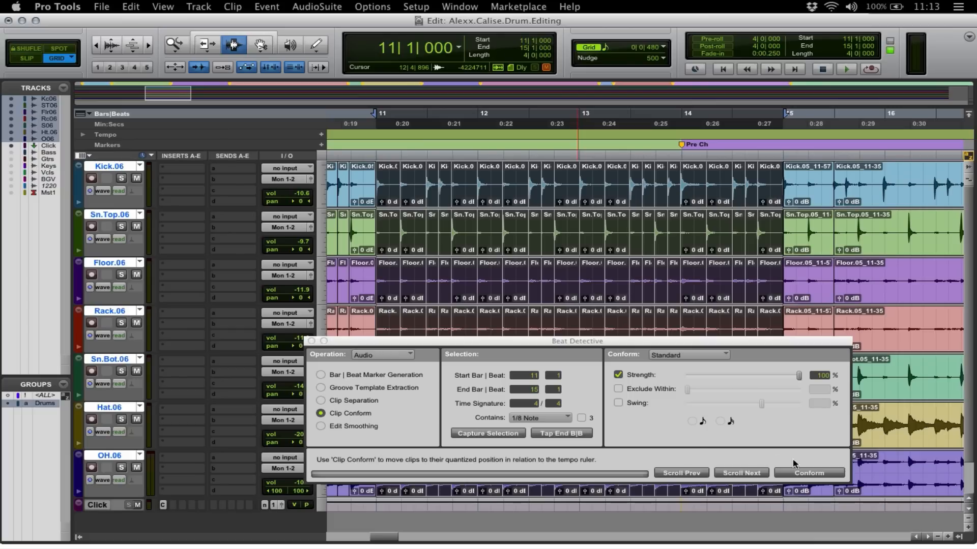
{"action": "left_click", "coordinate": [808, 473]}
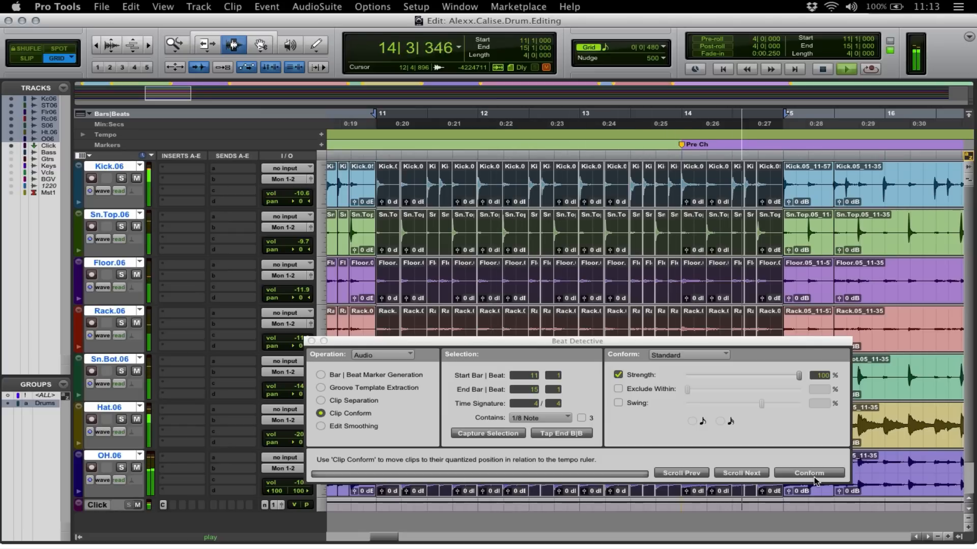
{"action": "left_click", "coordinate": [321, 390]}
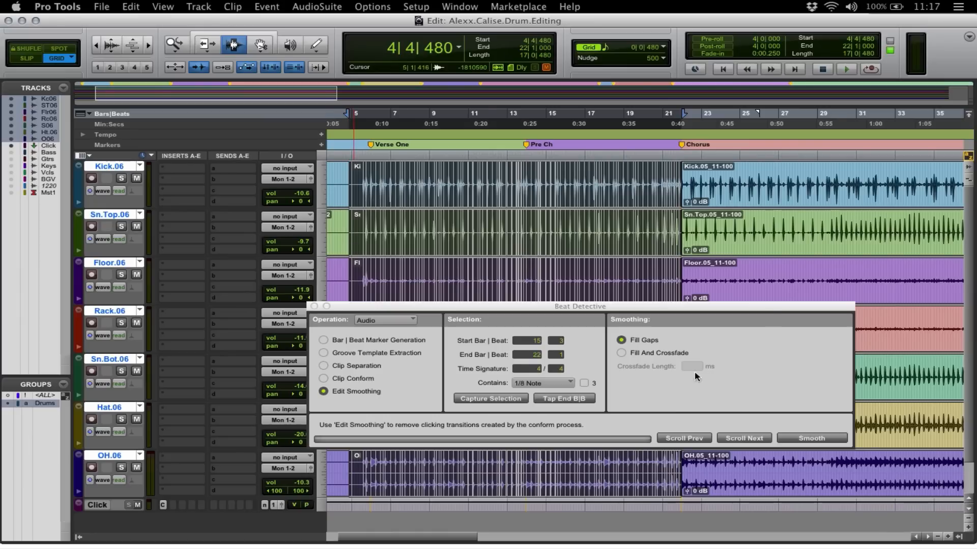
Duplicate the drum tracks to .07 playlists and choose Fill And Crossfade smoothing.
{"action": "left_click", "coordinate": [811, 438]}
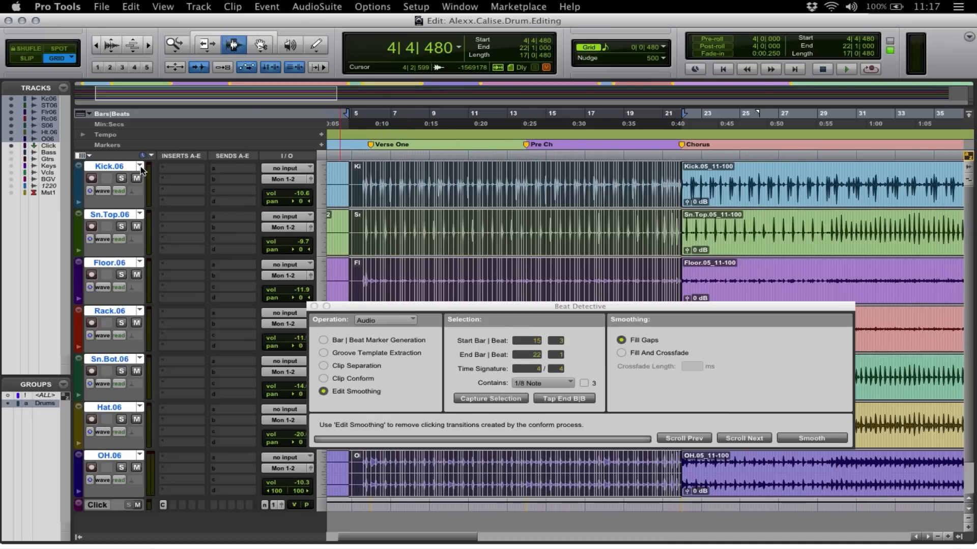
{"action": "left_click", "coordinate": [141, 166]}
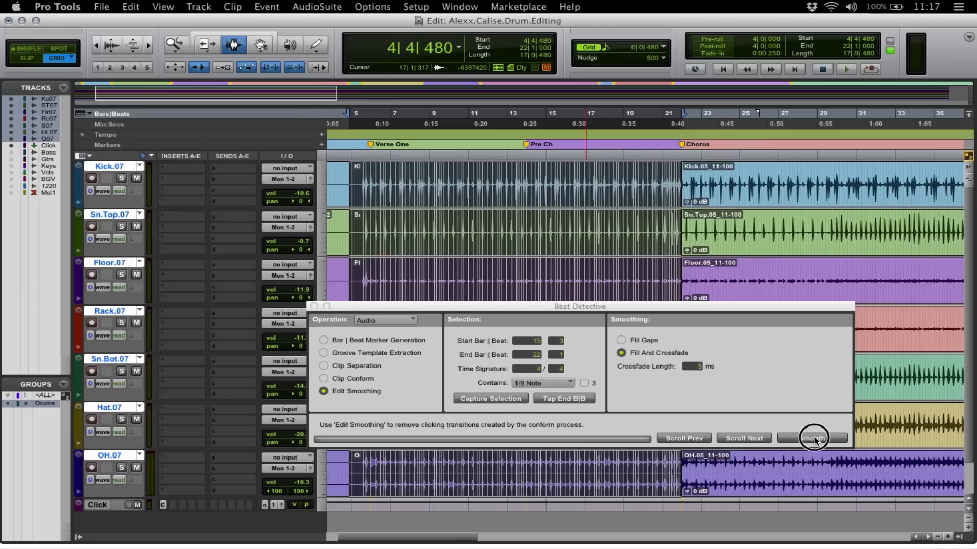
{"action": "left_click", "coordinate": [813, 437]}
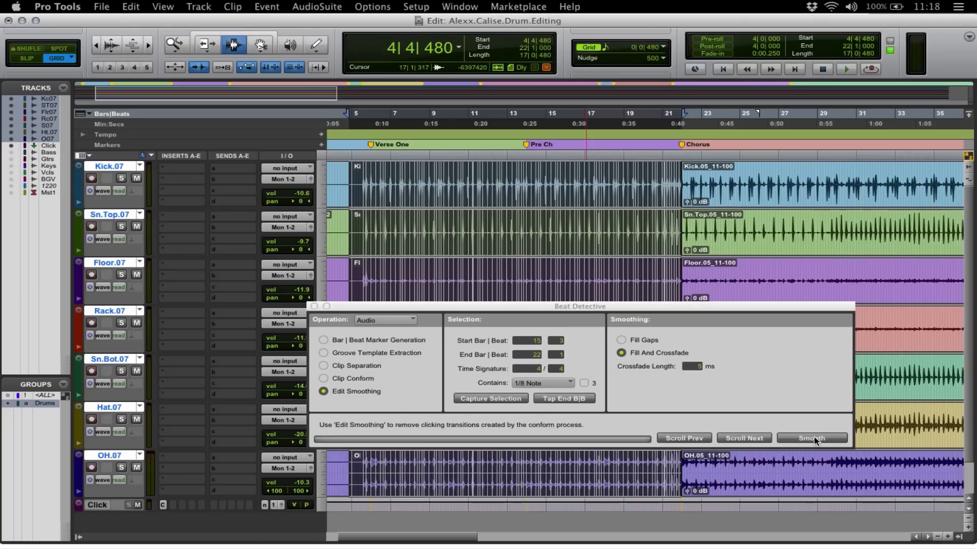
{"action": "mouse_move", "coordinate": [750, 417]}
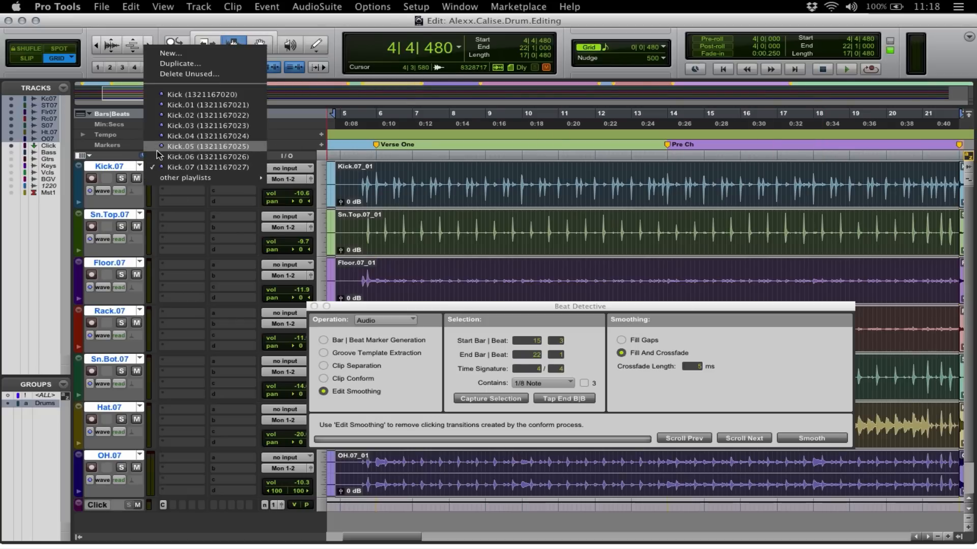
{"action": "left_click", "coordinate": [207, 147]}
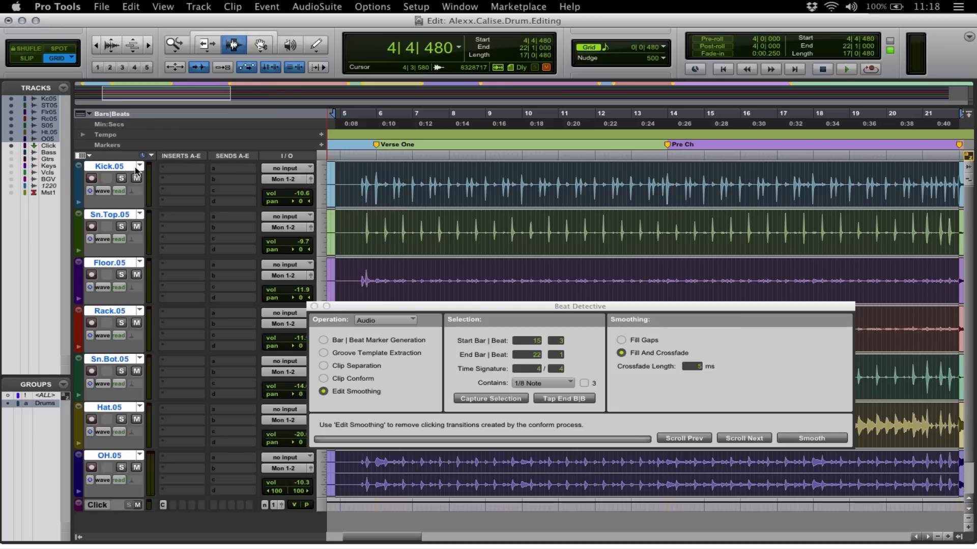
{"action": "left_click", "coordinate": [140, 166]}
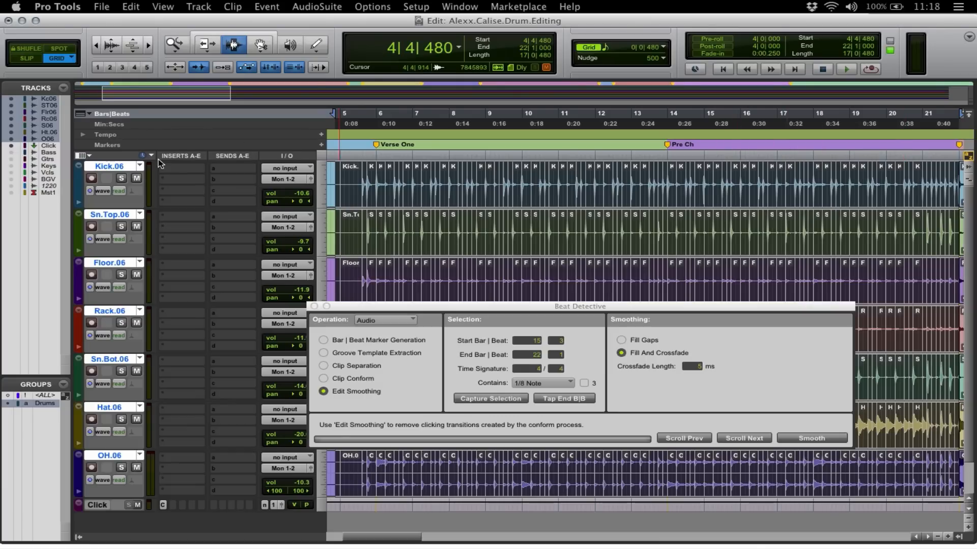
{"action": "left_click", "coordinate": [139, 166]}
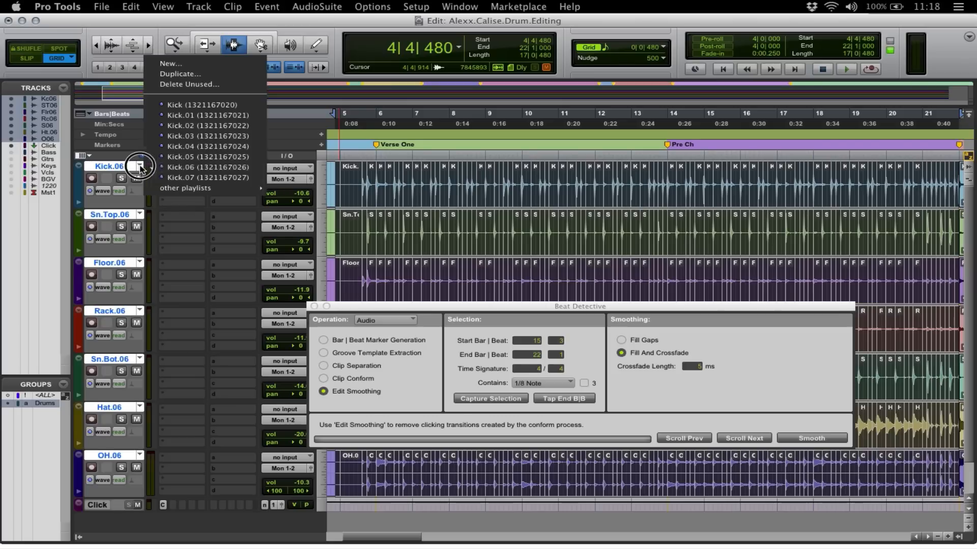
{"action": "left_click", "coordinate": [207, 177]}
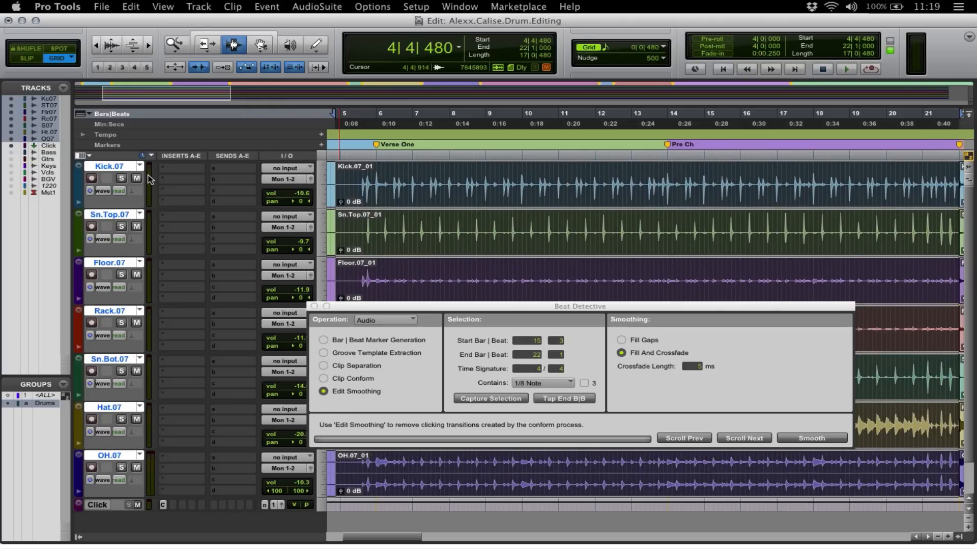
{"action": "left_click", "coordinate": [141, 165]}
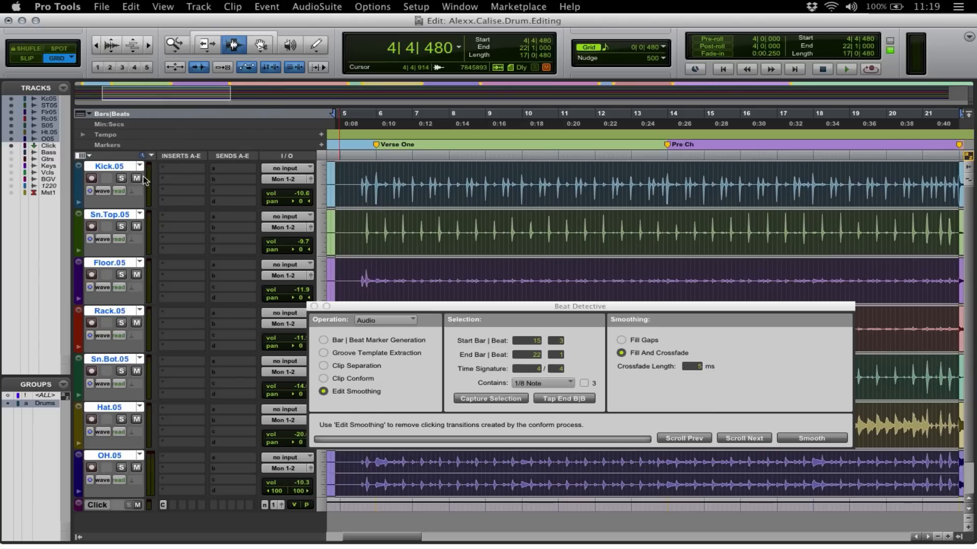
{"action": "left_click", "coordinate": [139, 166]}
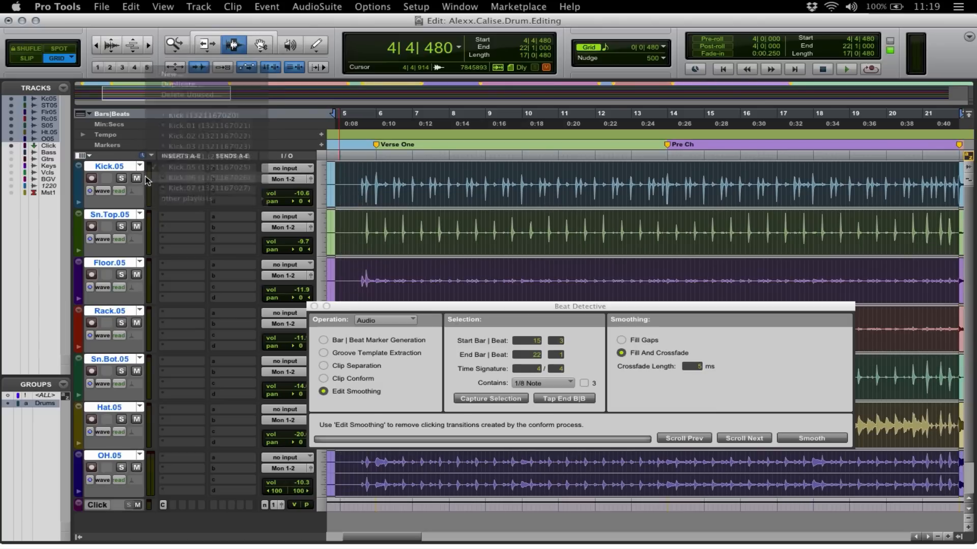
{"action": "left_click", "coordinate": [139, 165]}
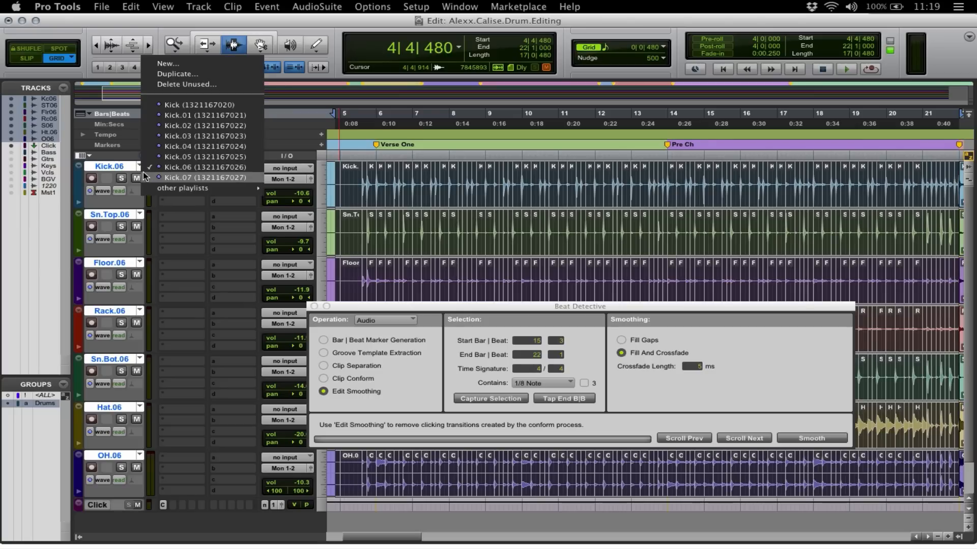
{"action": "left_click", "coordinate": [204, 177]}
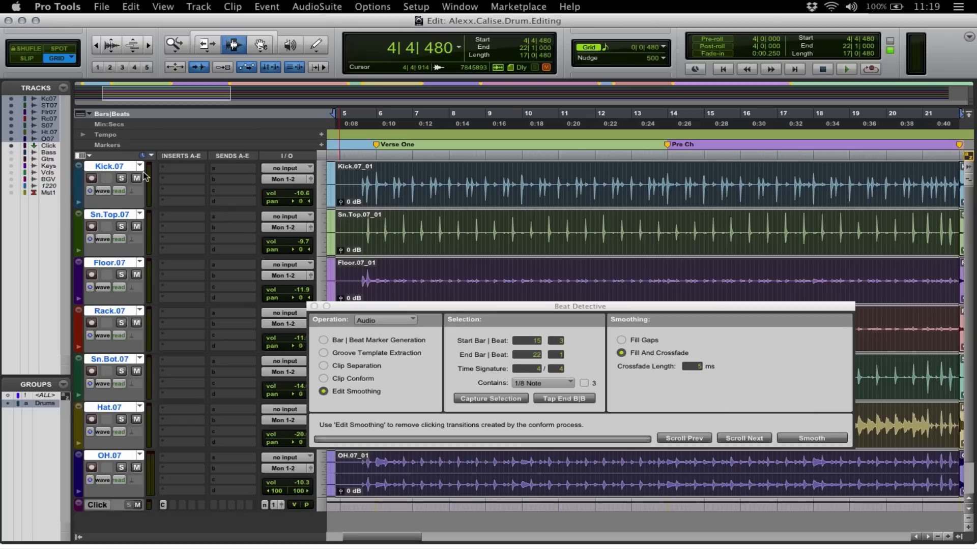
{"action": "left_click", "coordinate": [845, 69]}
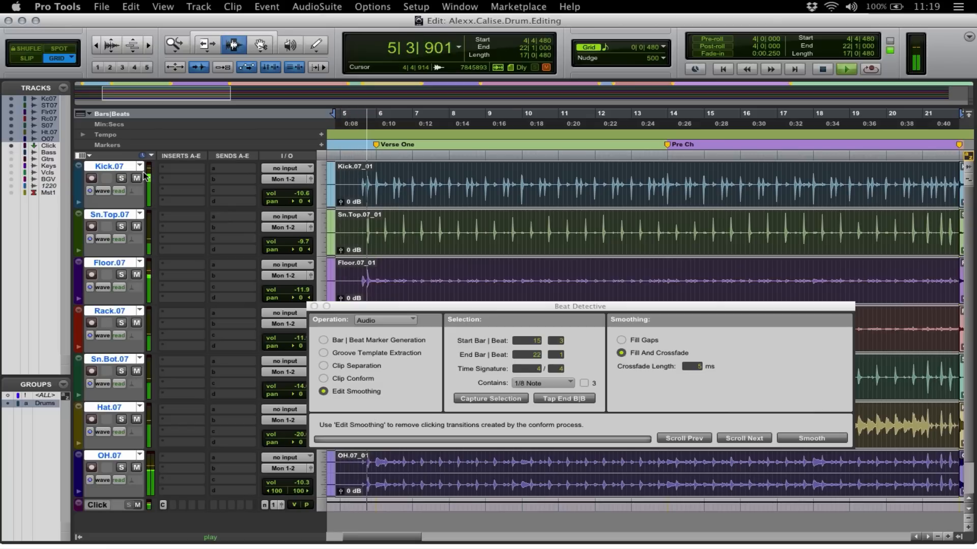